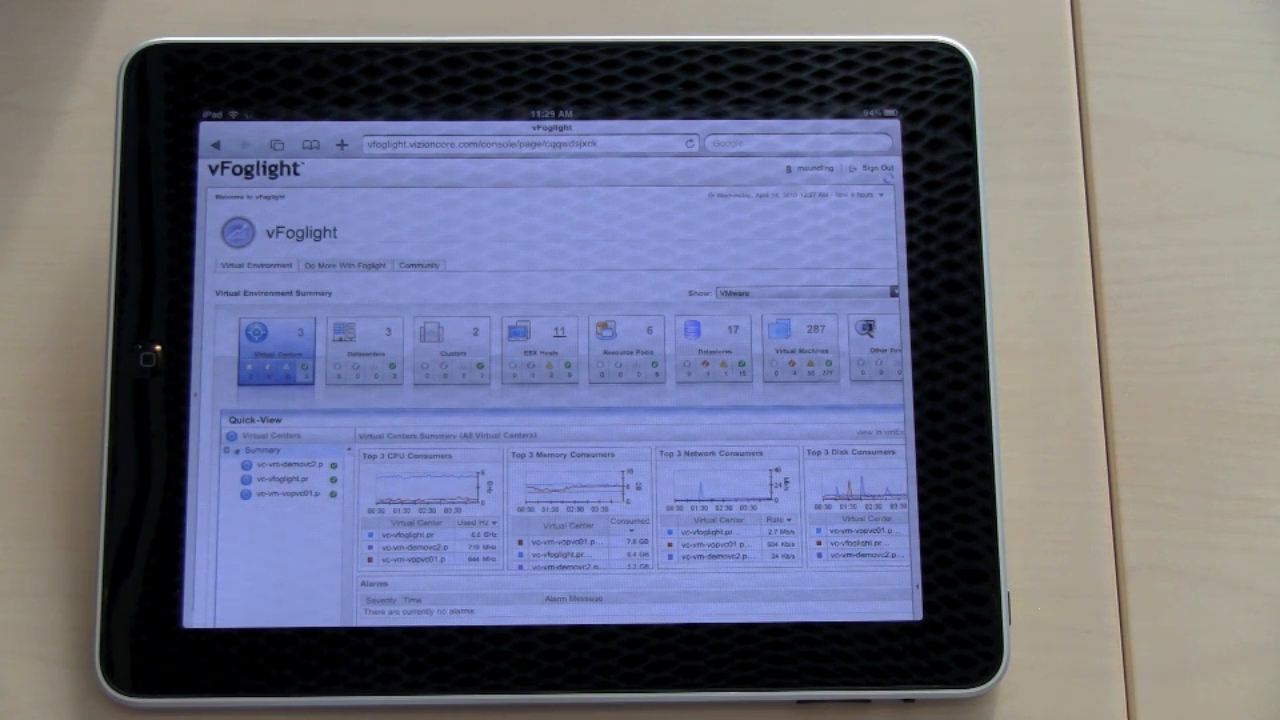
Step: Show the ESX Hosts Summary in the Virtual Environment quick view
{"action": "left_click", "coordinate": [538, 344]}
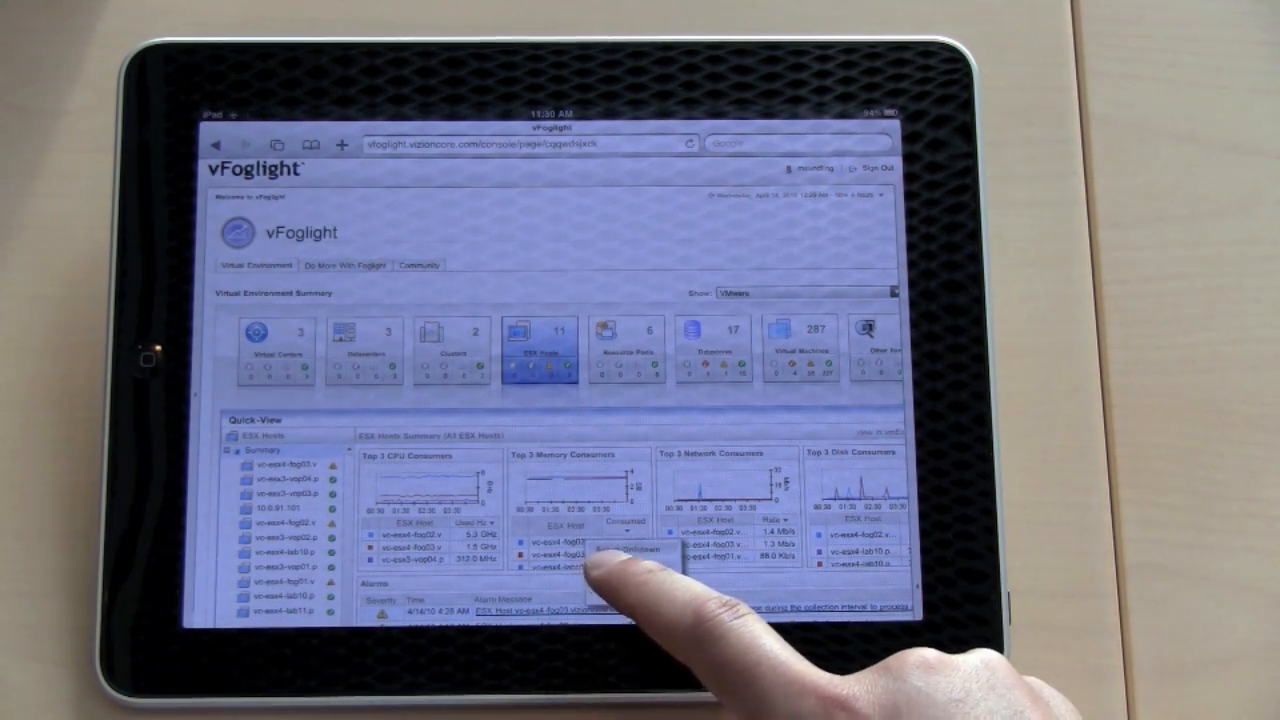
Step: Drill down from the Top 3 Memory Consumers list into host vc-esx4-fog03.vizioncore.com
{"action": "left_click", "coordinate": [600, 556]}
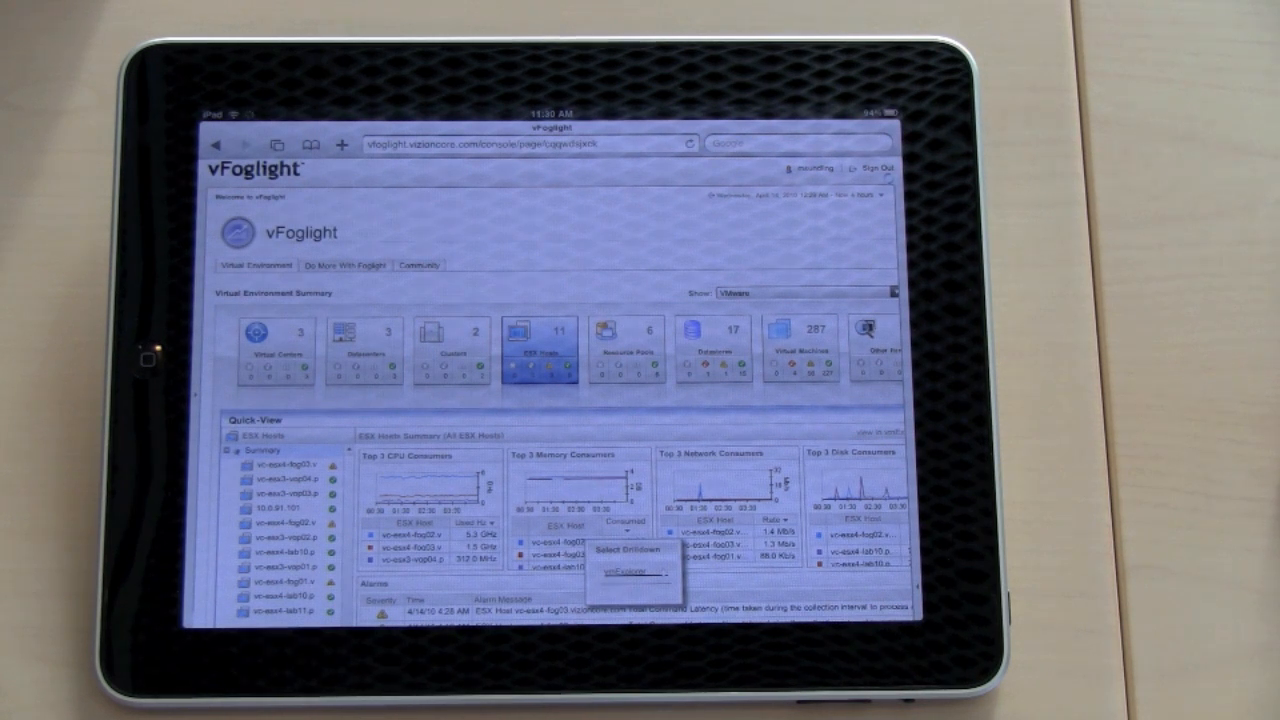
{"action": "left_click", "coordinate": [628, 572]}
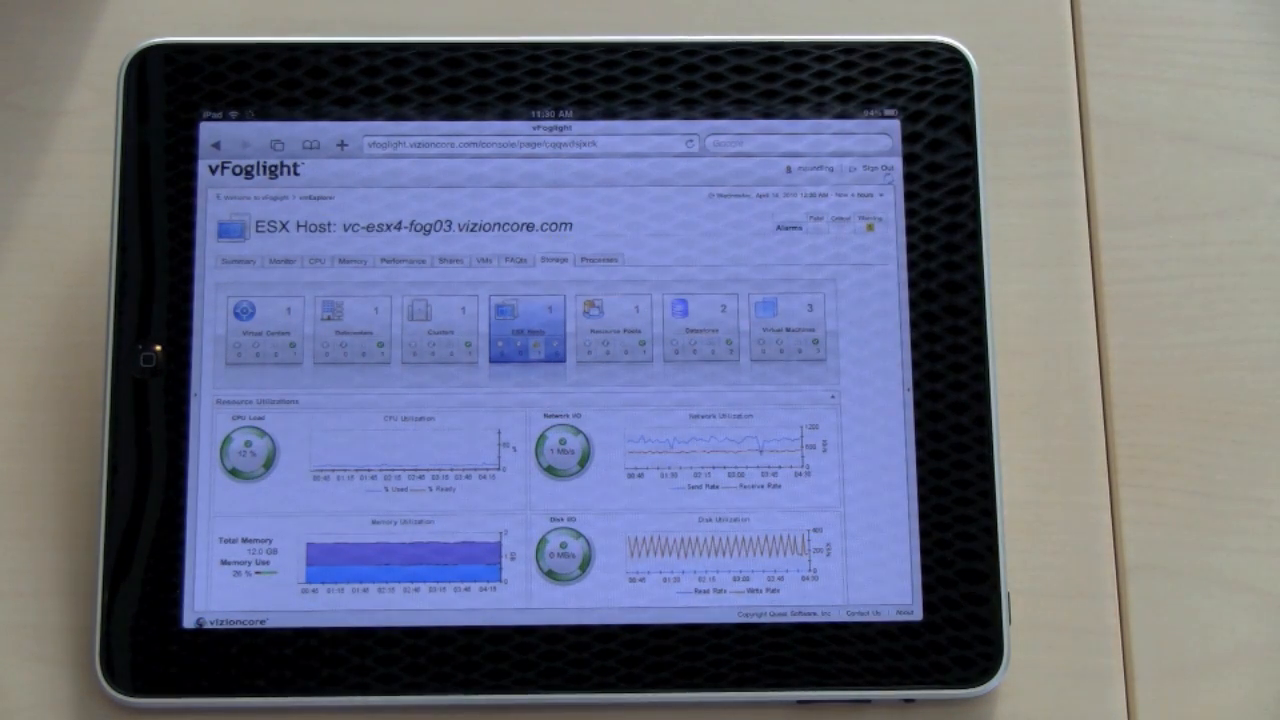
Step: Show the host's Storage details with the Highest Disk Activity latency chart
{"action": "left_click", "coordinate": [552, 260]}
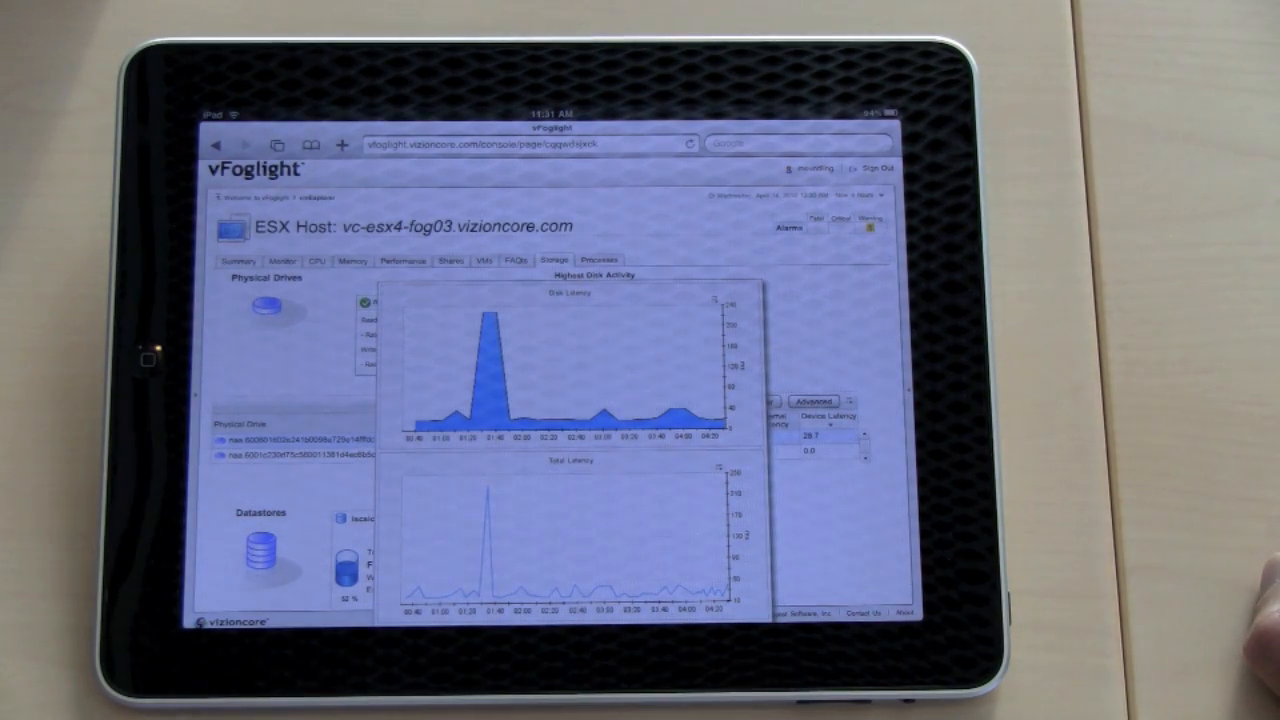
{"action": "left_click", "coordinate": [300, 360]}
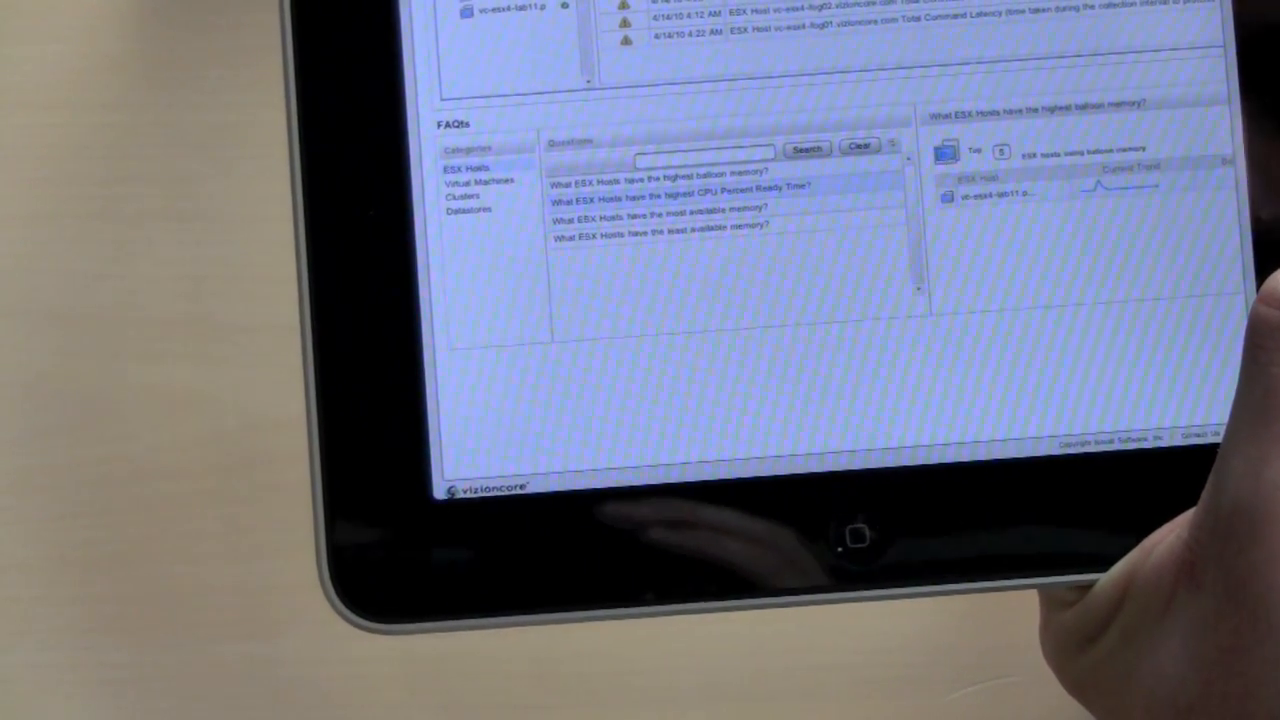
Step: Show the FAQ answer for ESX hosts with the highest CPU Percent Ready Time
{"action": "left_click", "coordinate": [678, 192]}
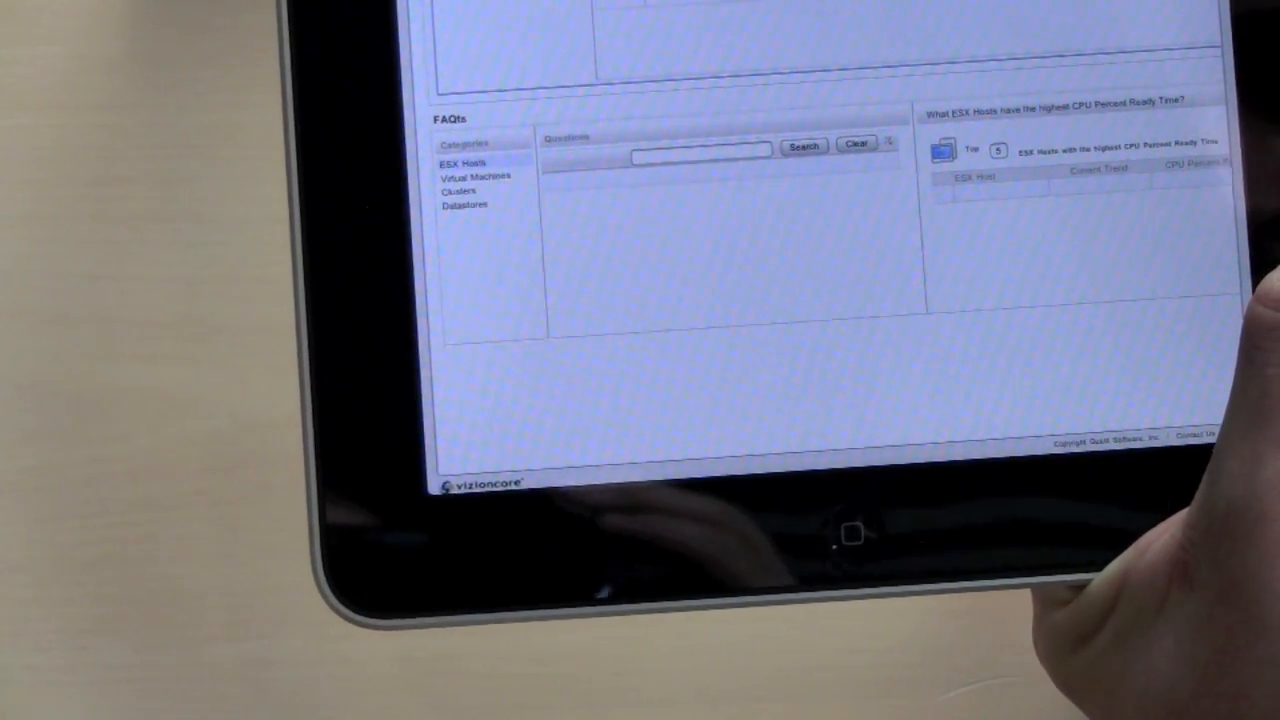